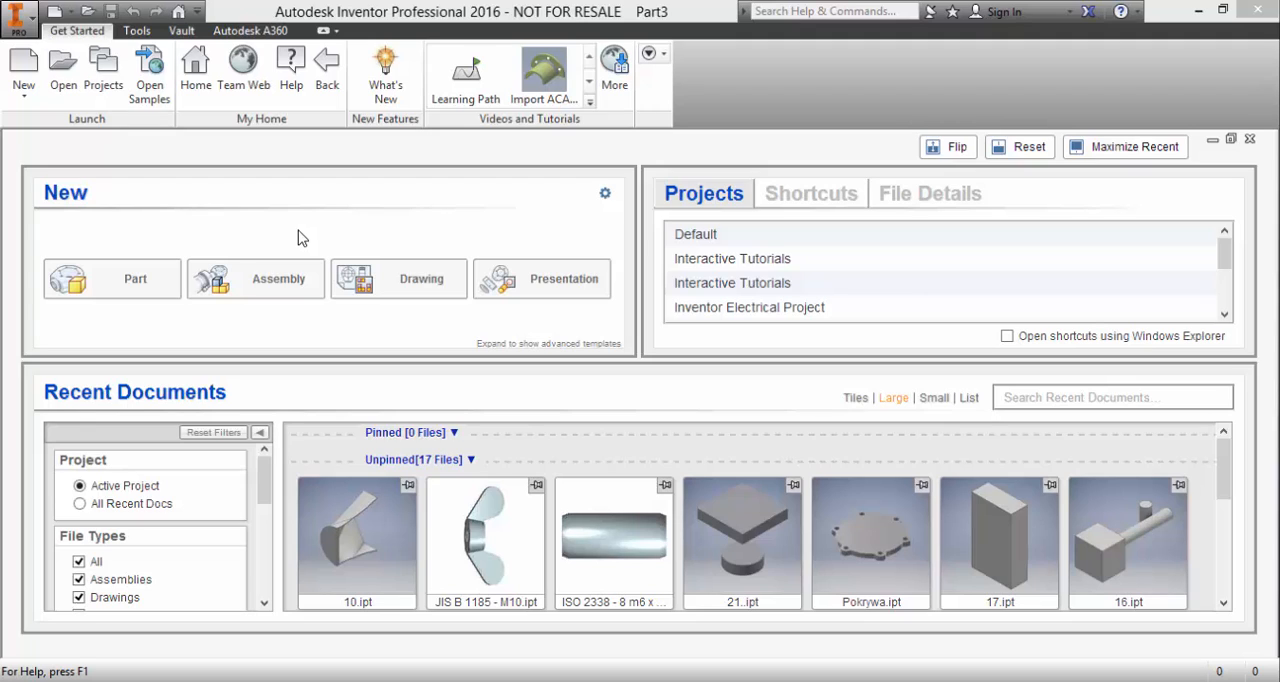
mouse_move(112, 278)
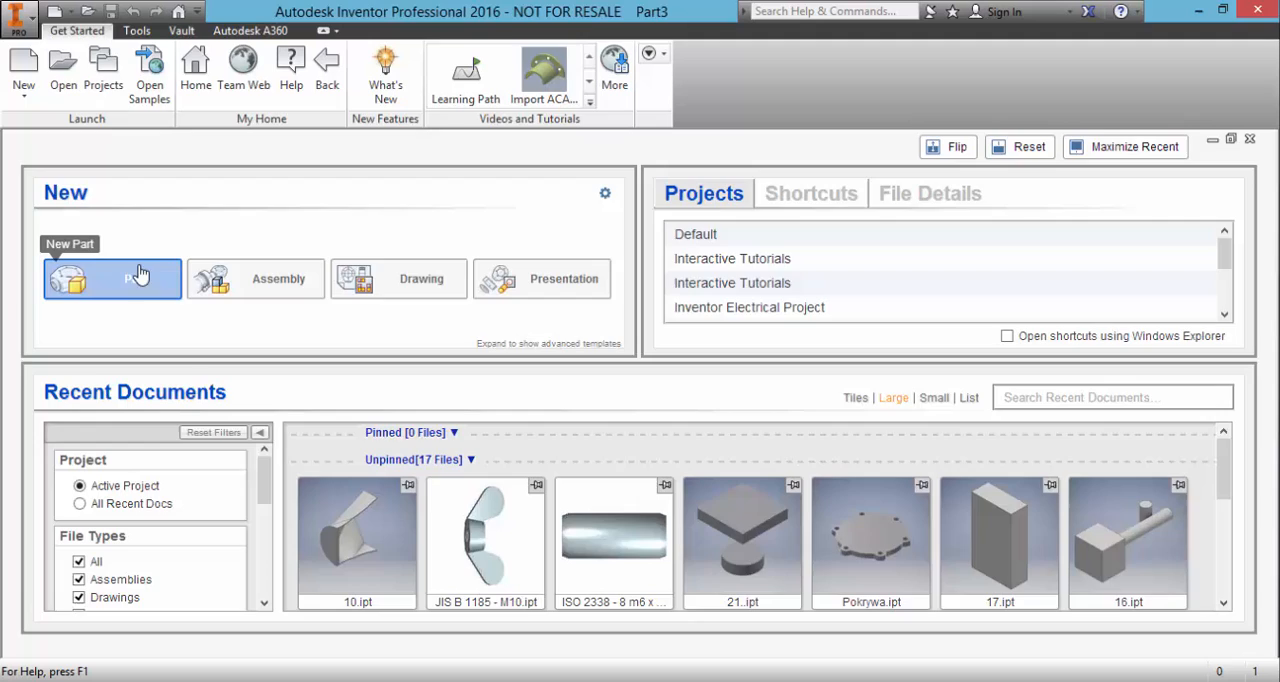
Create a new blank part file from the Get Started page
left_click(112, 278)
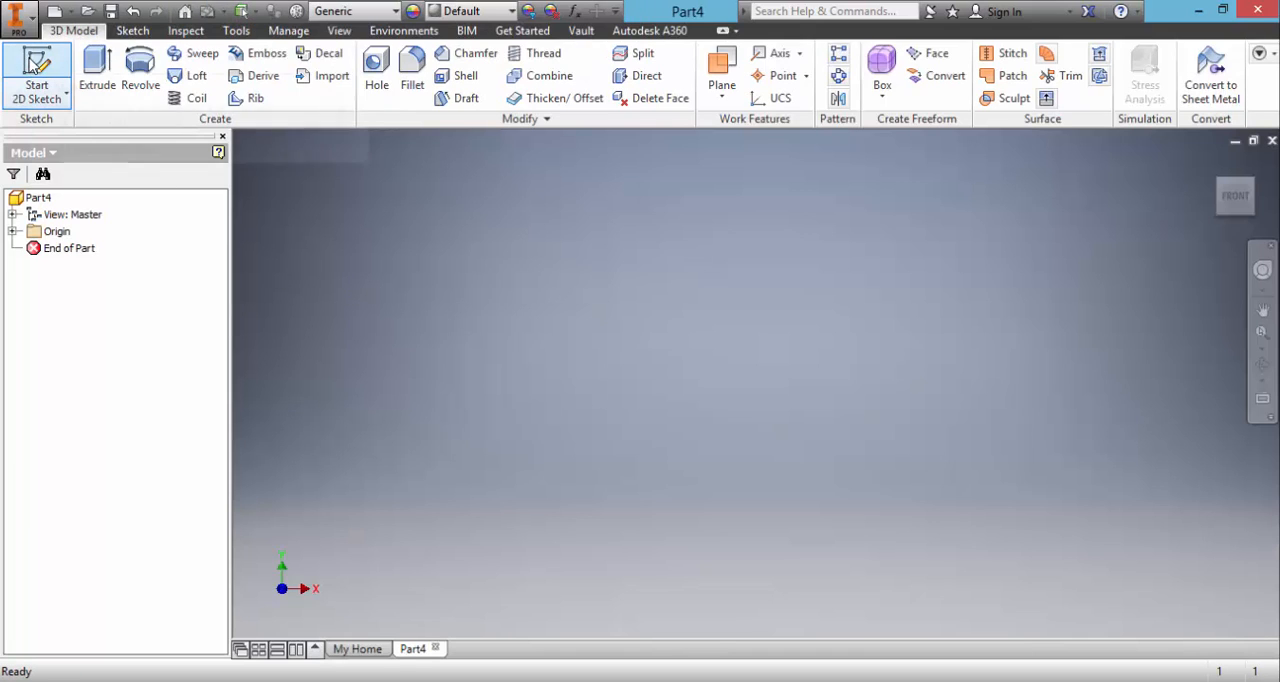
Create Sketch1 on the XZ plane: a 20×20 center rectangle at the origin, then finish it
left_click(36, 72)
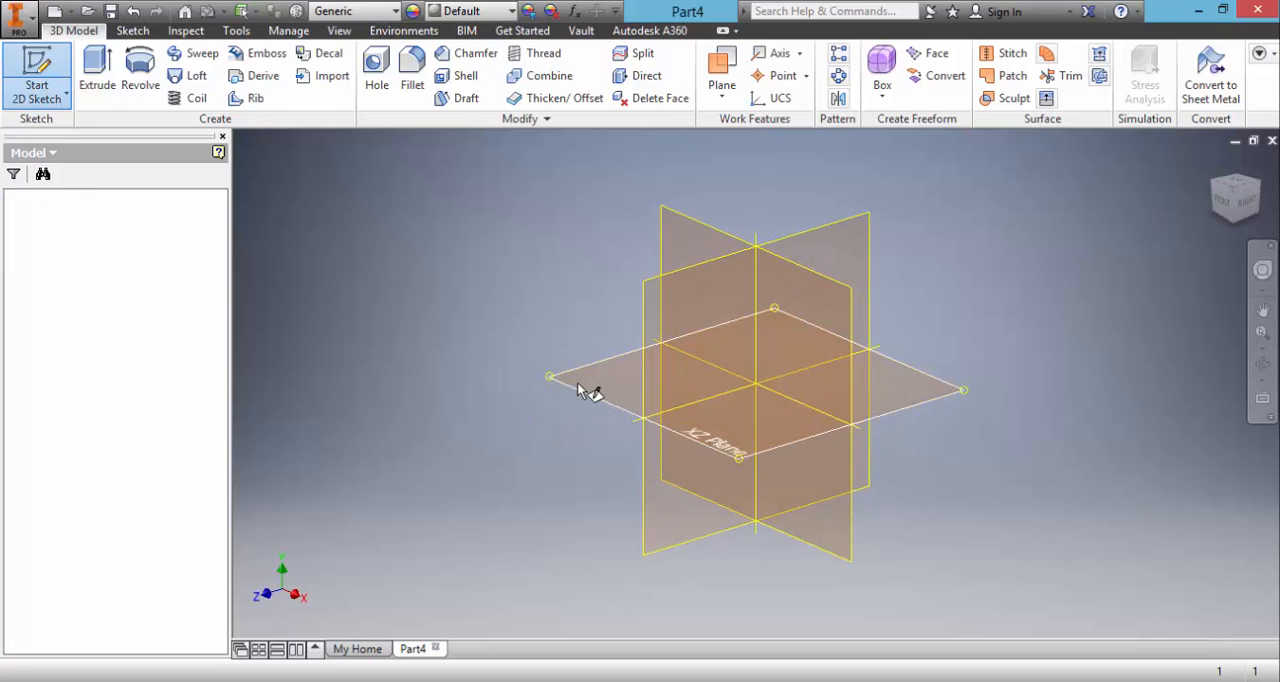
left_click(550, 378)
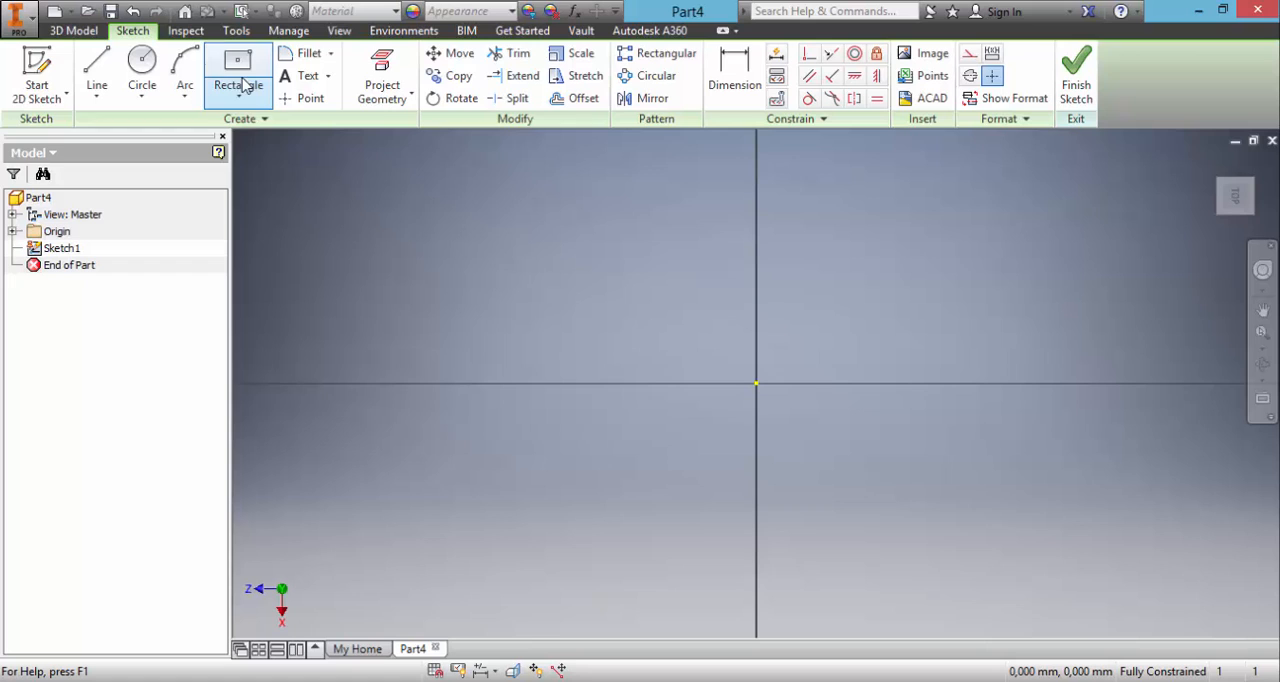
mouse_move(238, 62)
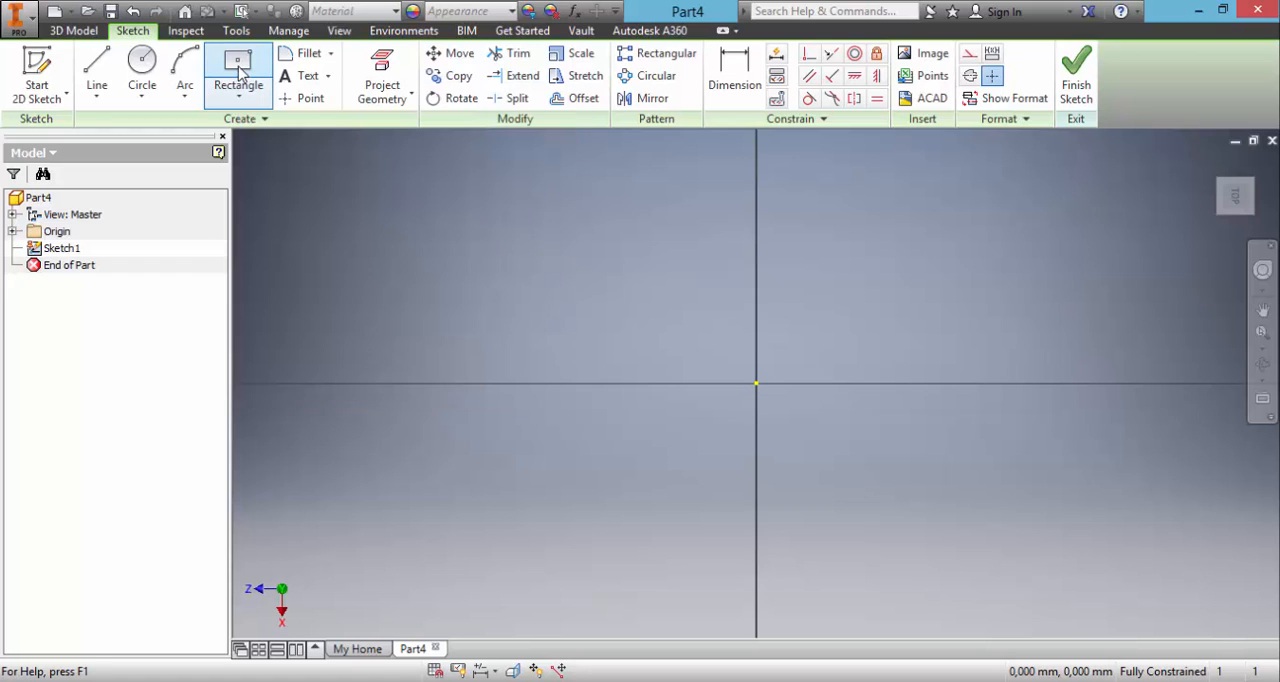
left_click(238, 64)
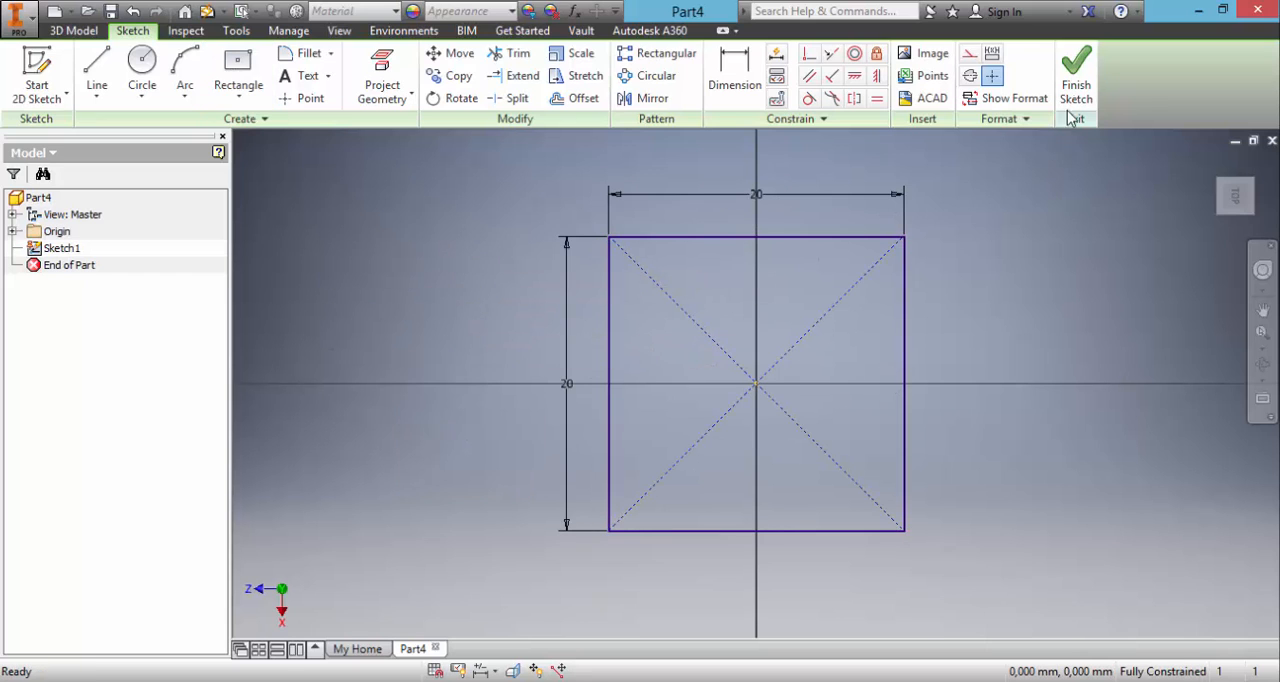
left_click(1076, 76)
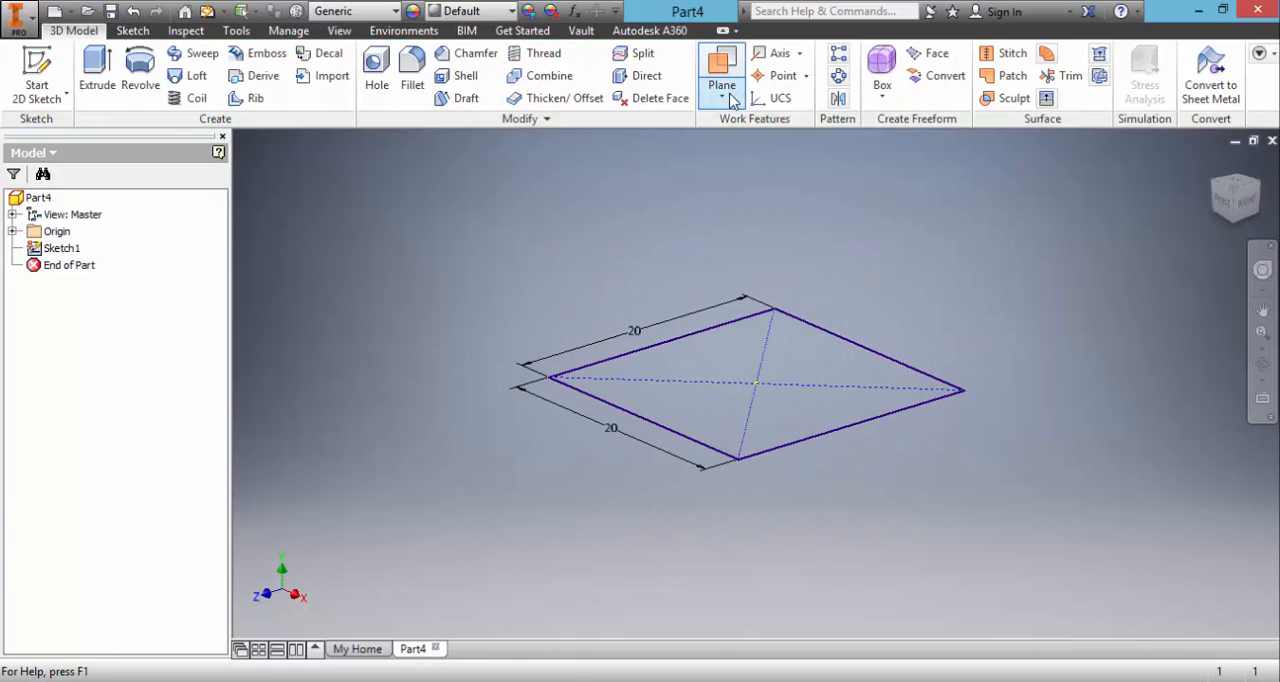
Create Work Plane1 offset 20 mm from the XZ plane and start a new sketch on it
left_click(720, 98)
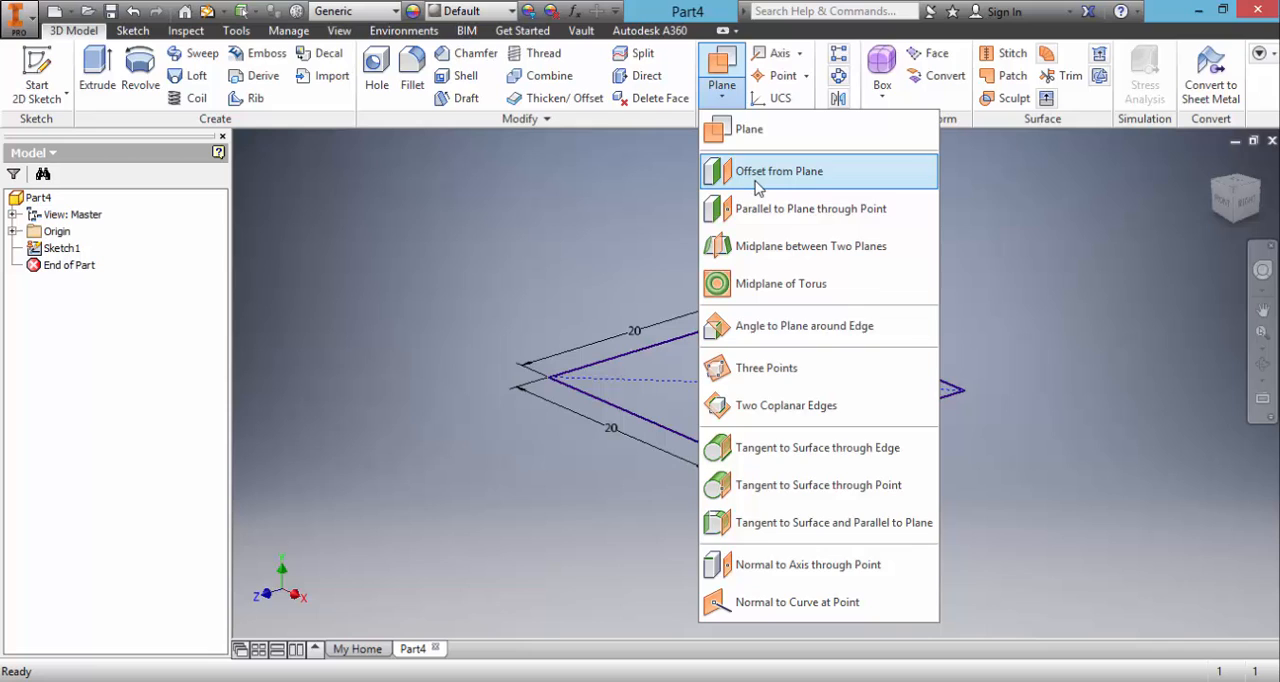
left_click(780, 172)
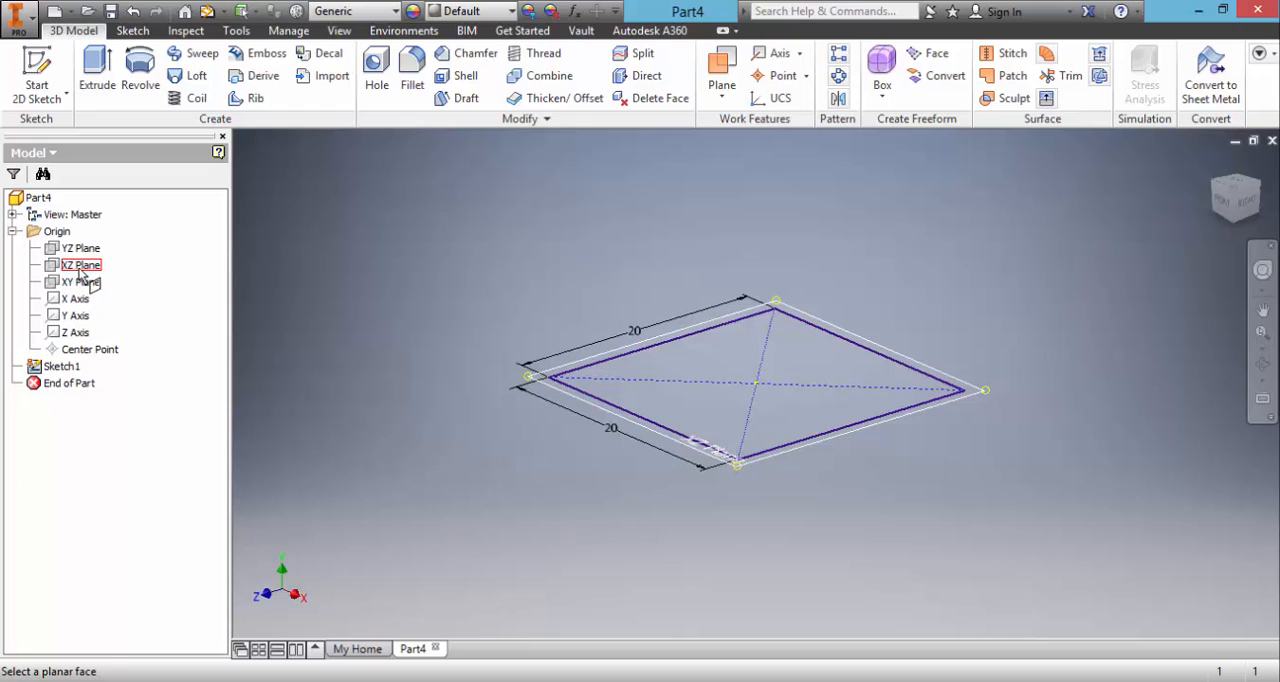
left_click(80, 264)
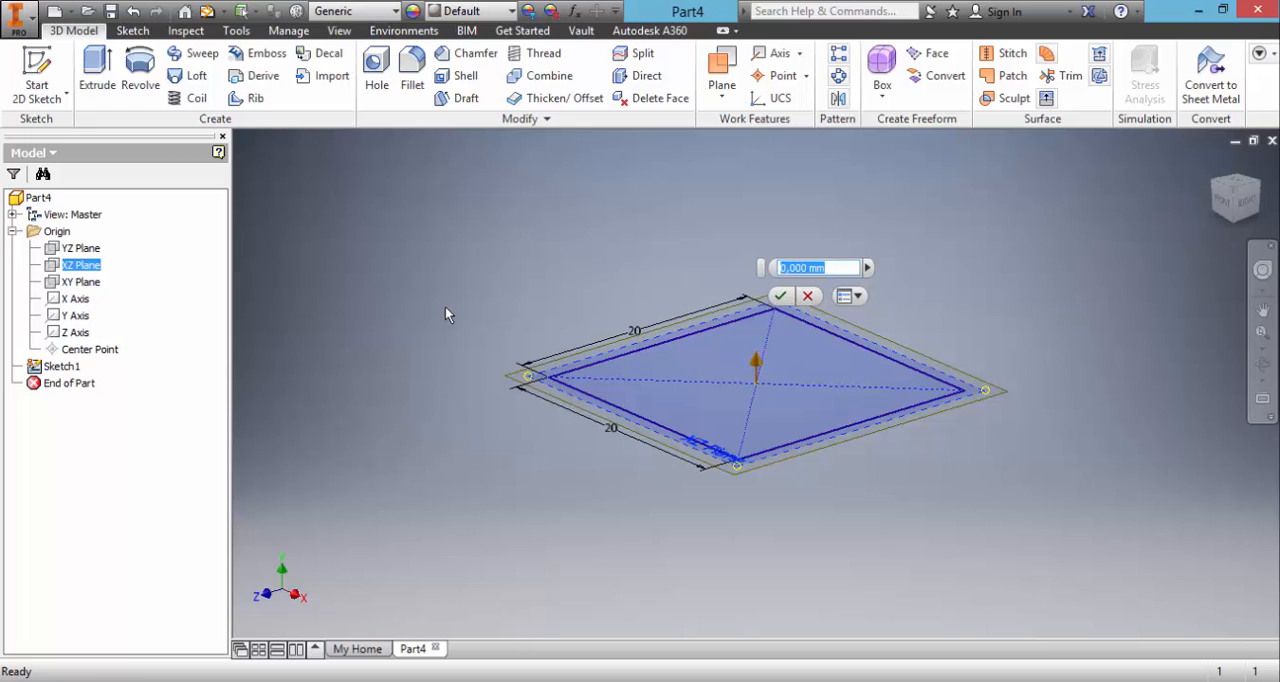
type("20")
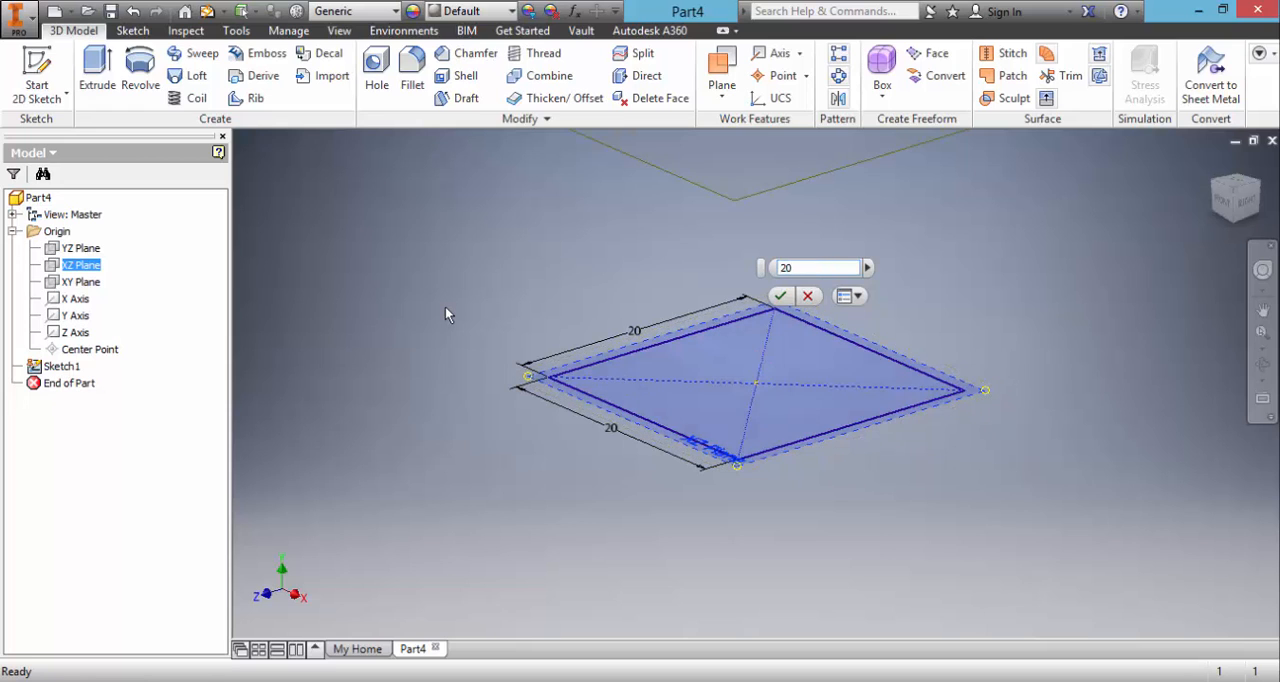
left_click(780, 296)
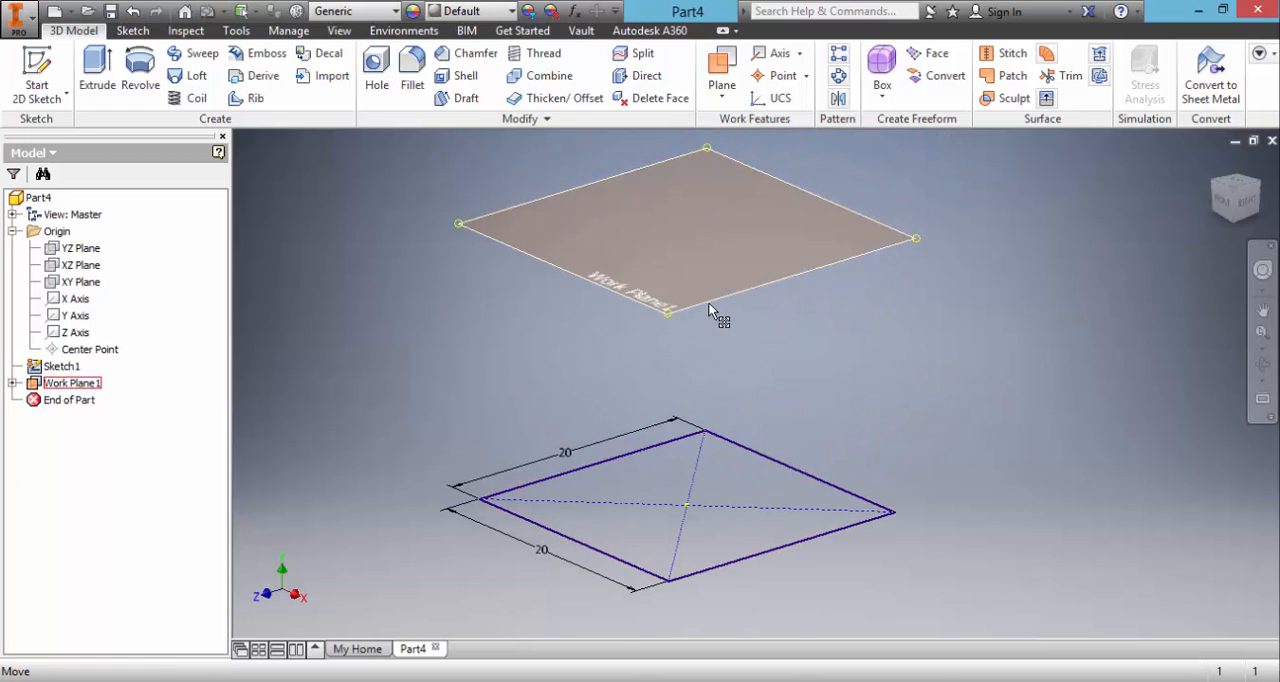
right_click(708, 300)
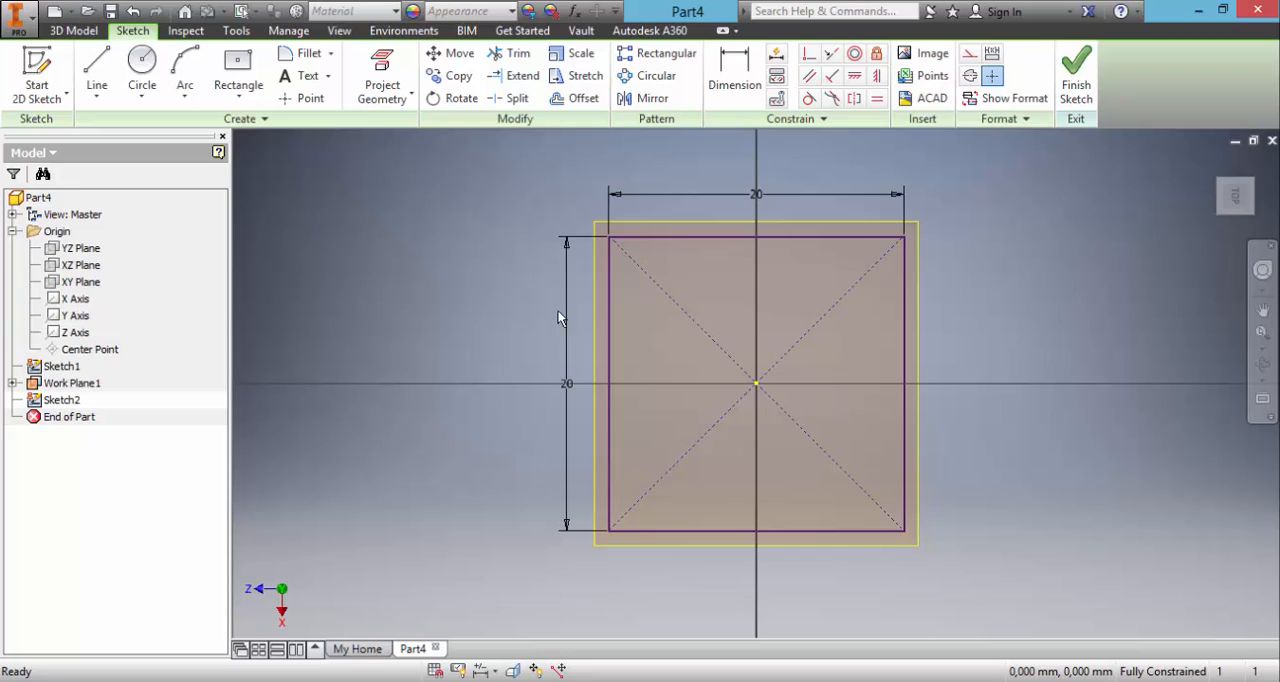
Draw a 6-sided polygon centred at the origin in Sketch2
left_click(238, 90)
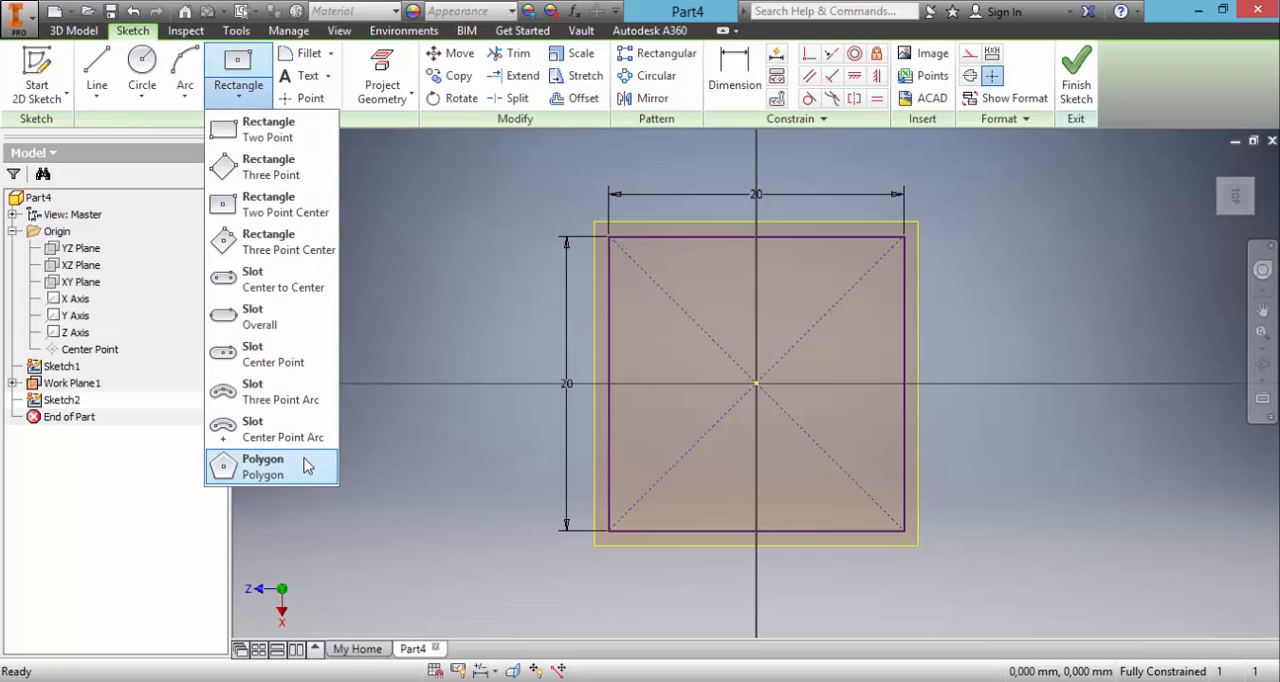
left_click(262, 464)
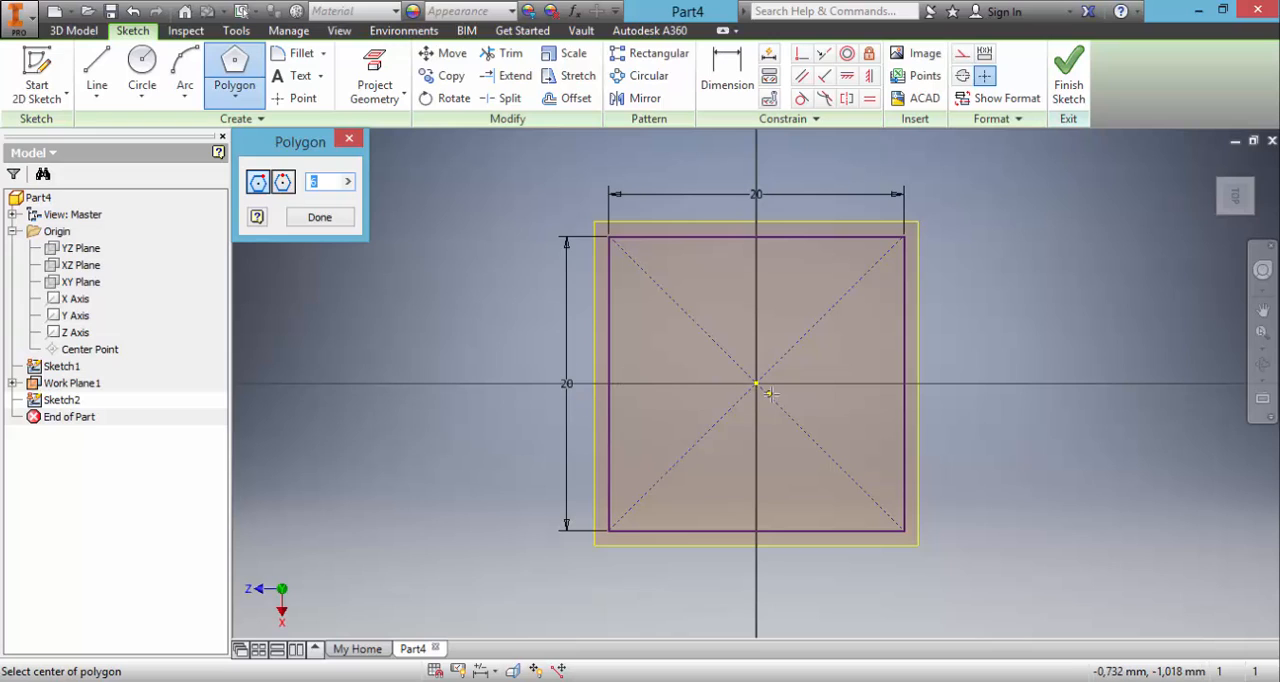
mouse_move(760, 388)
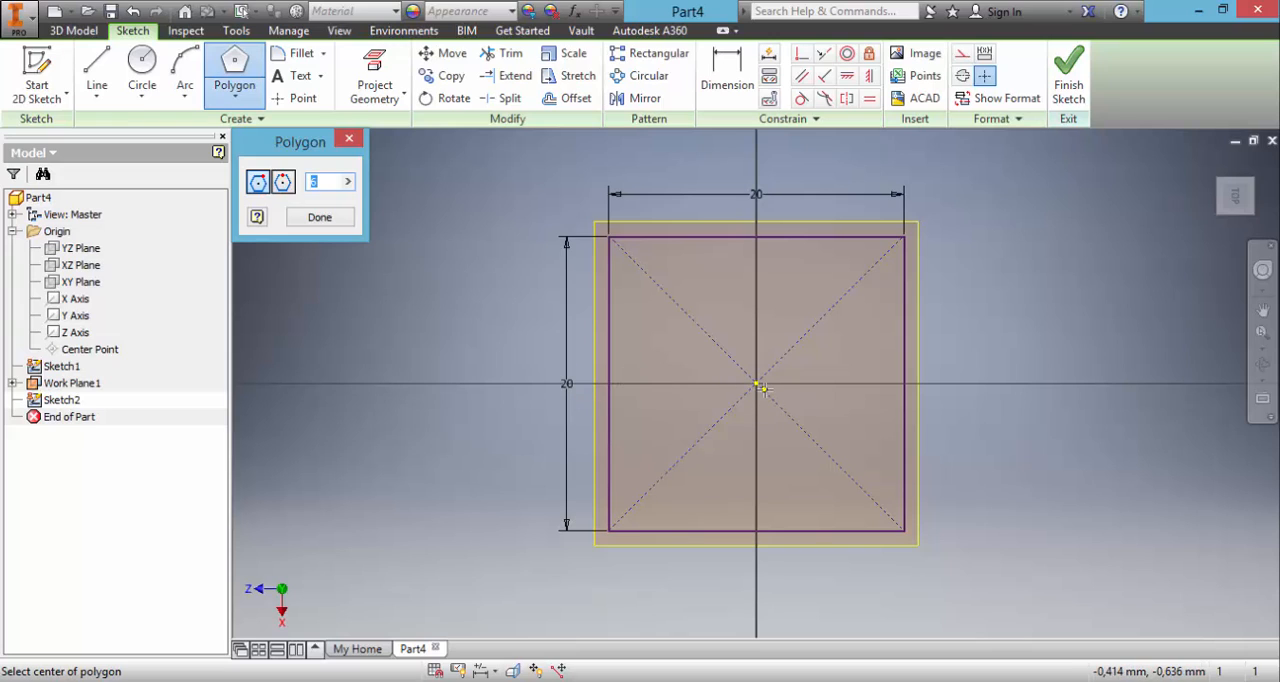
left_click(756, 386)
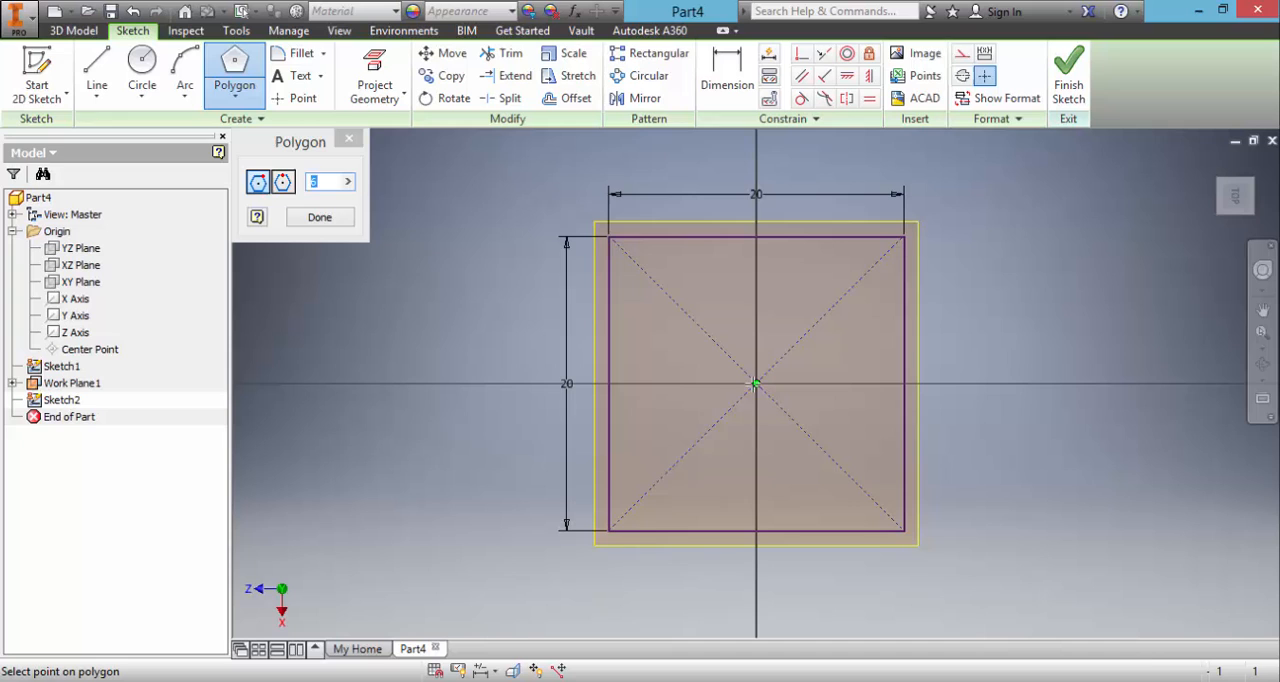
type("6")
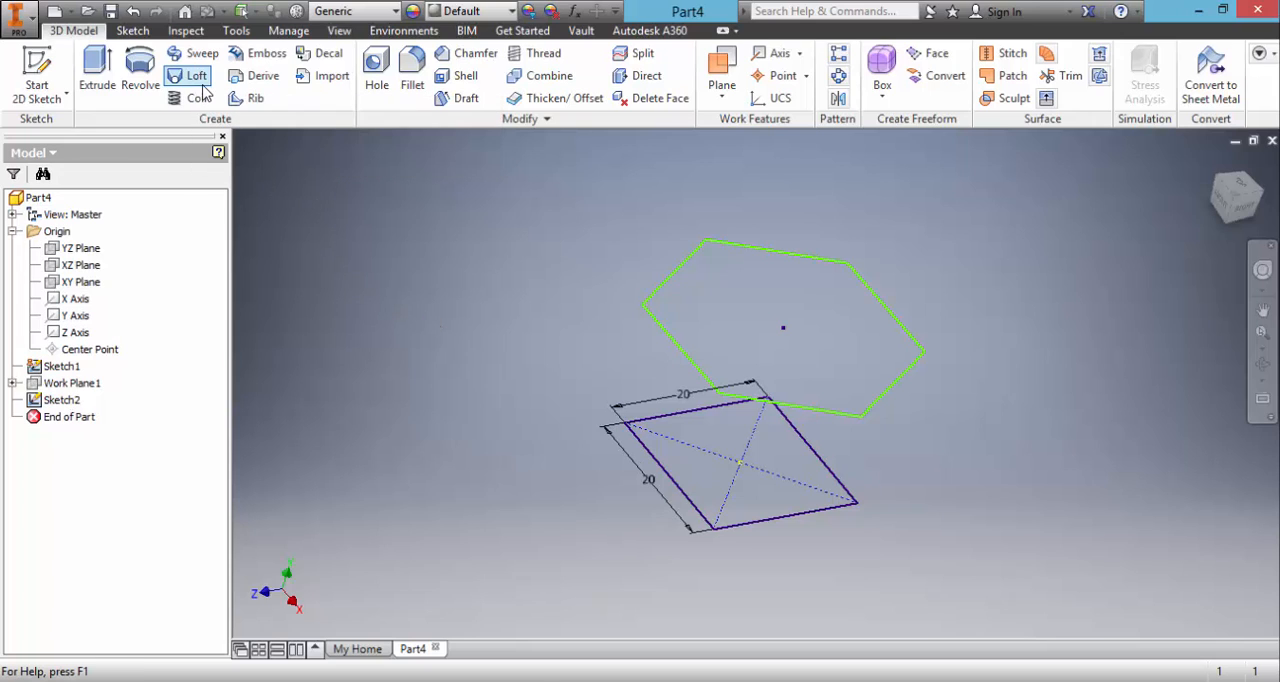
Loft Sketch1 and Sketch2 into the solid Loft1
left_click(196, 76)
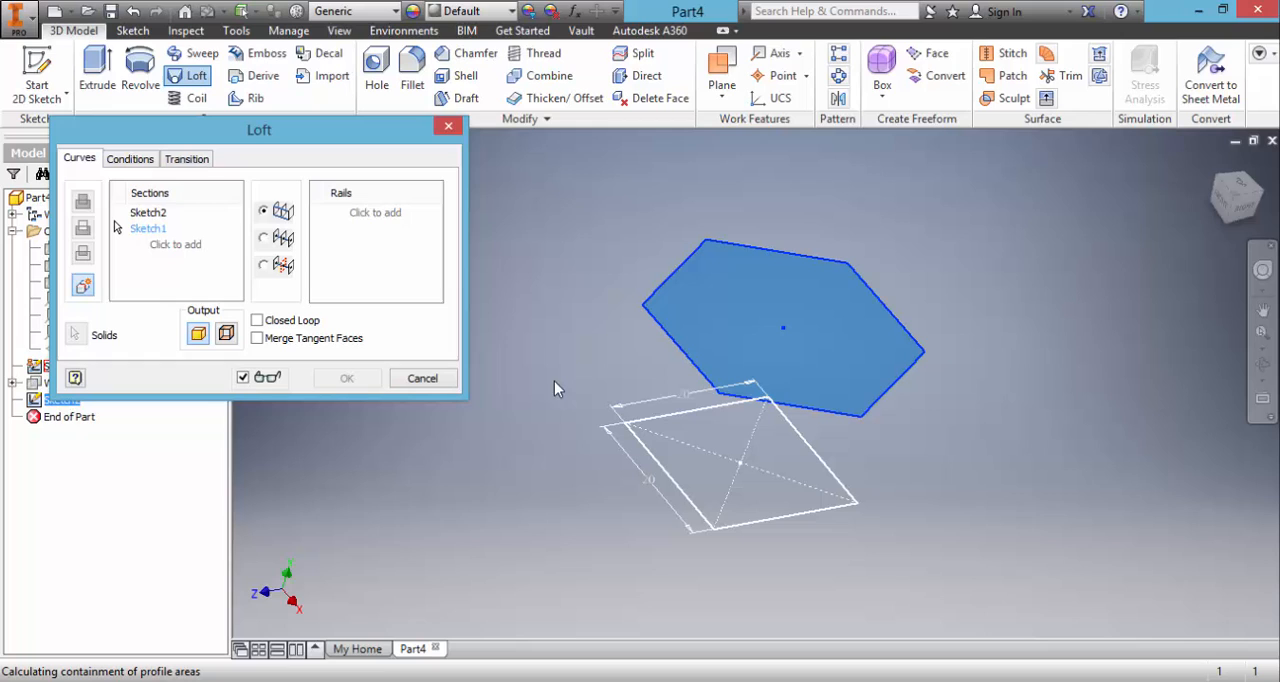
left_click(348, 378)
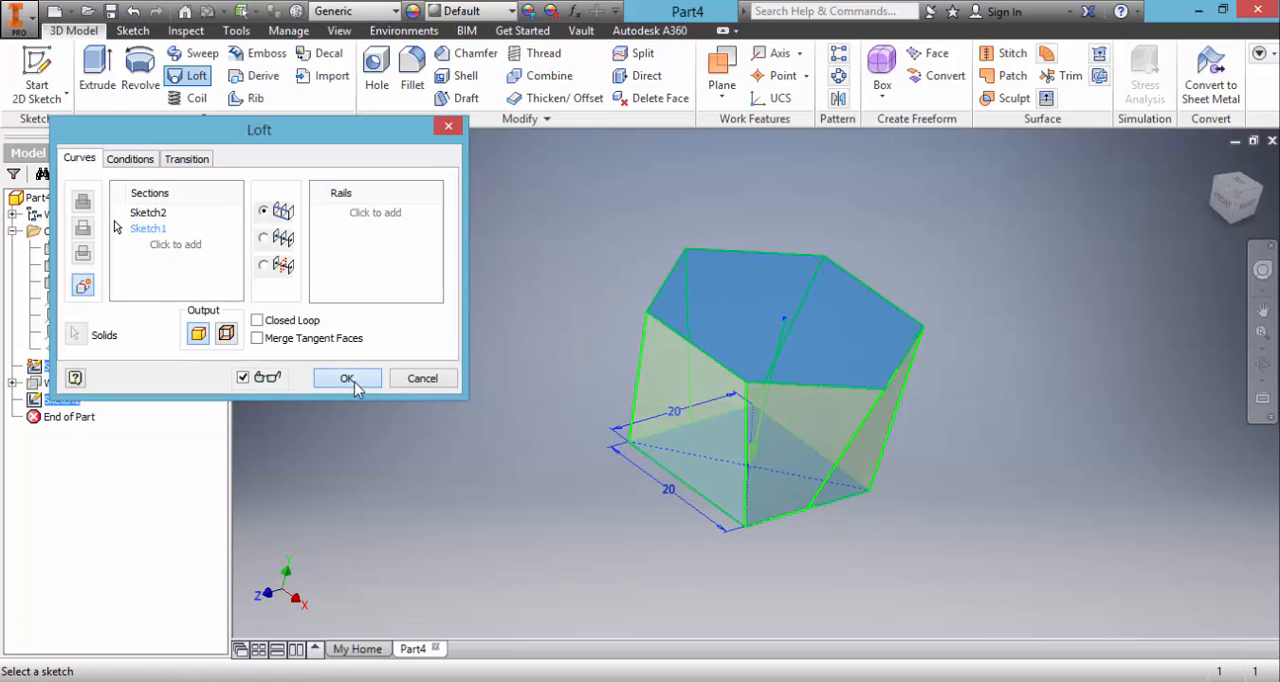
left_click(348, 378)
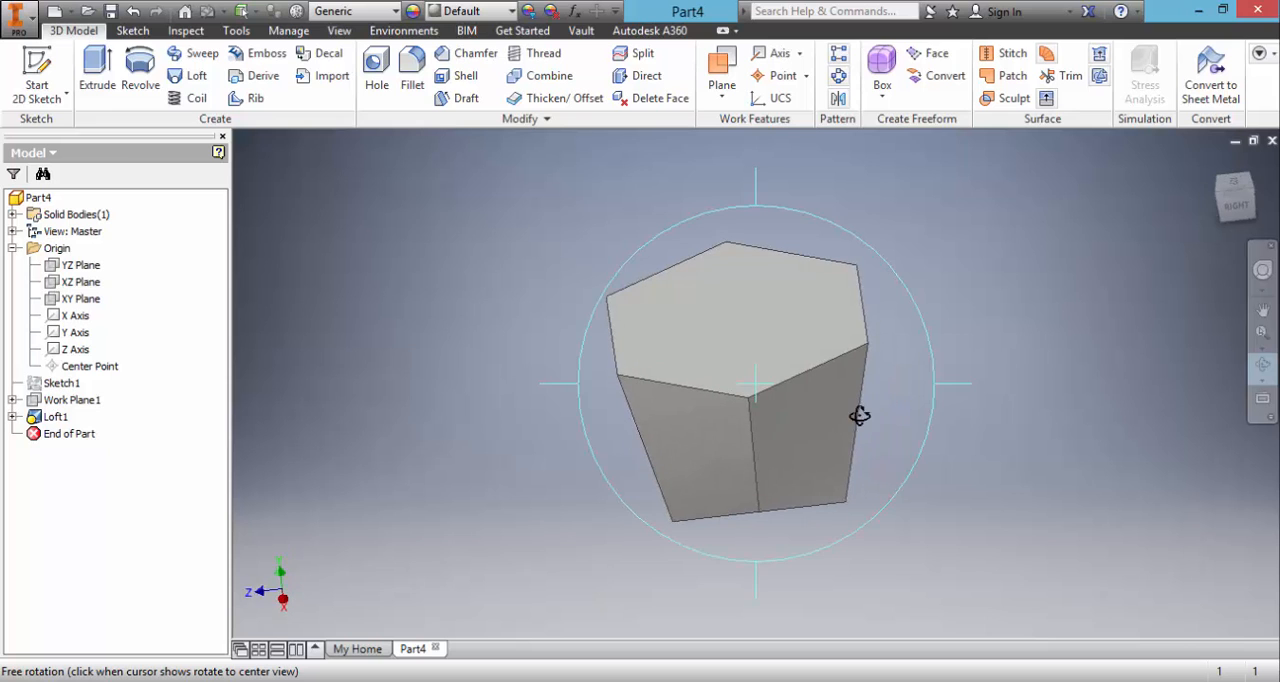